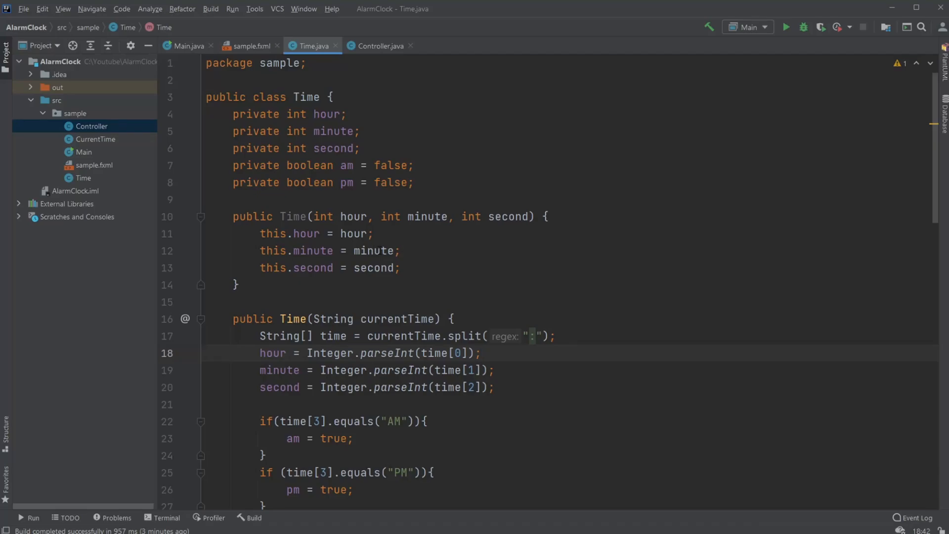
- Run the alarm clock app briefly, then close its window
{"action": "scroll", "scroll_direction": "down", "scroll_amount": 3}
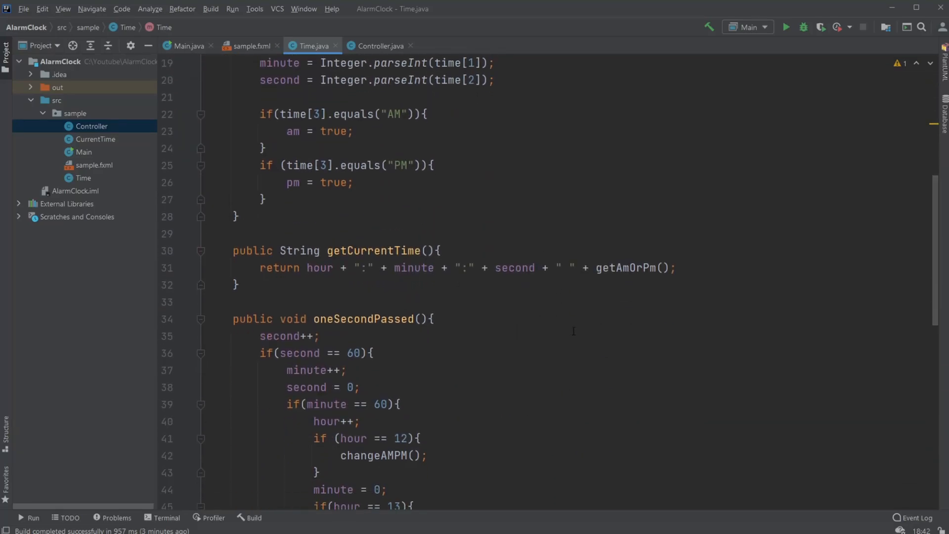
{"action": "scroll", "scroll_direction": "down", "scroll_amount": 3}
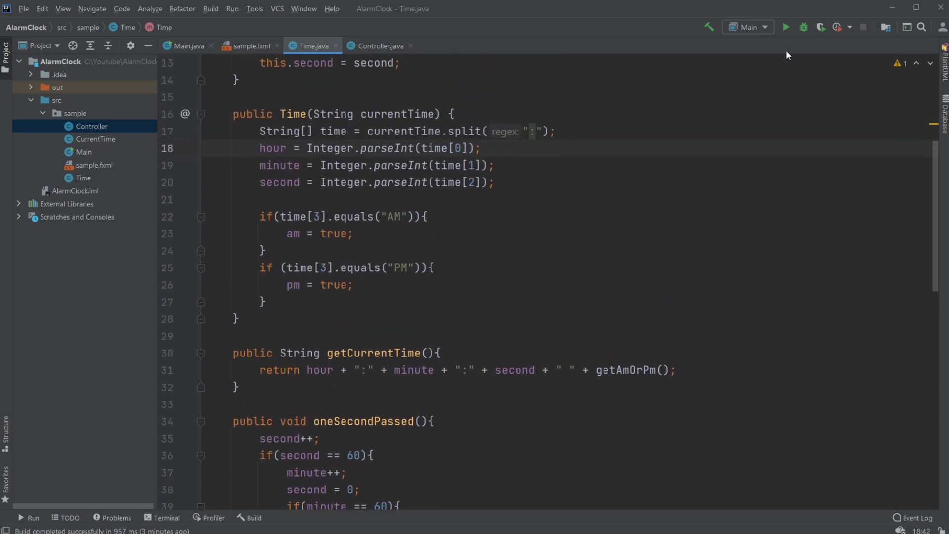
{"action": "left_click", "coordinate": [785, 27]}
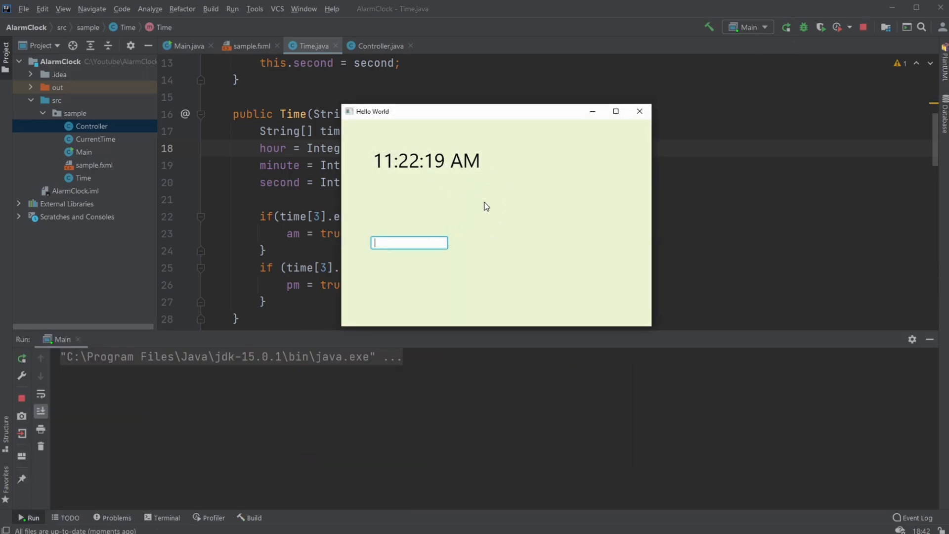
{"action": "mouse_move", "coordinate": [345, 194]}
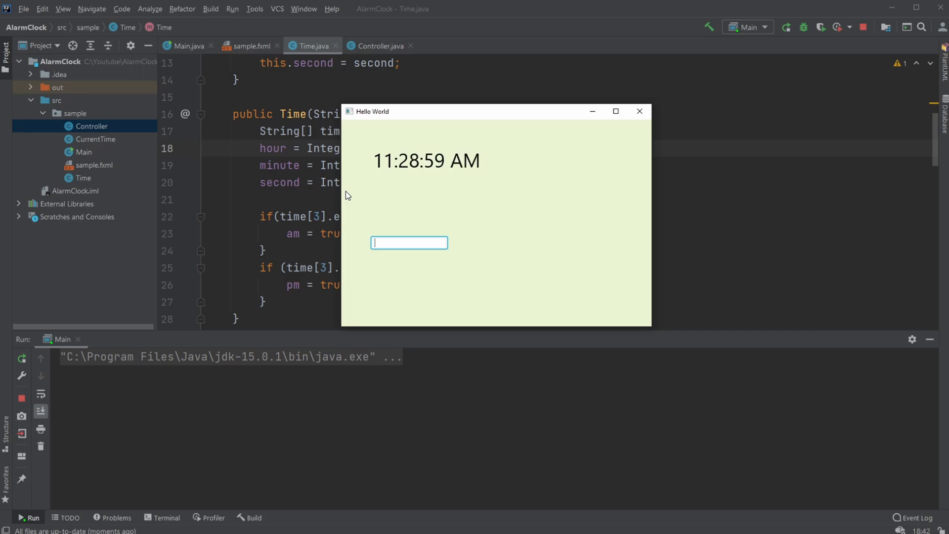
{"action": "mouse_move", "coordinate": [504, 226]}
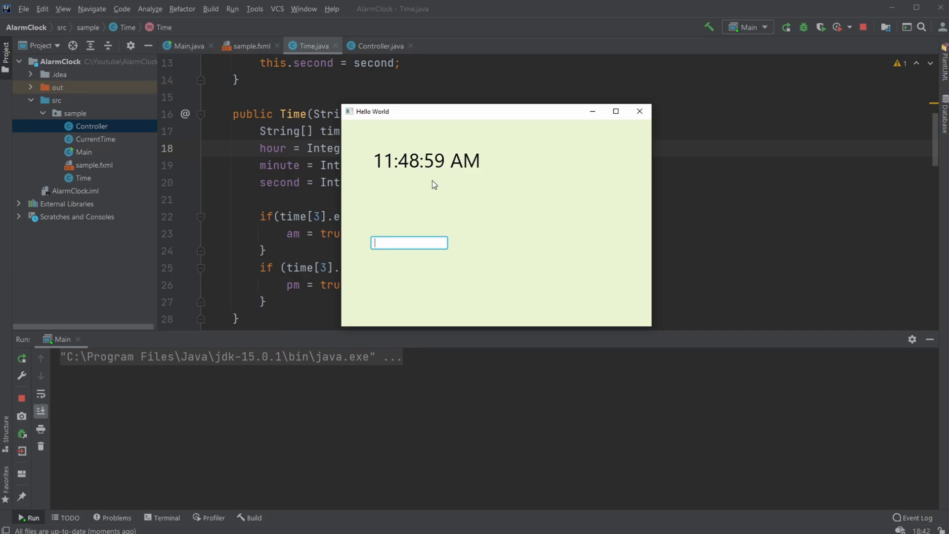
{"action": "left_click", "coordinate": [638, 111]}
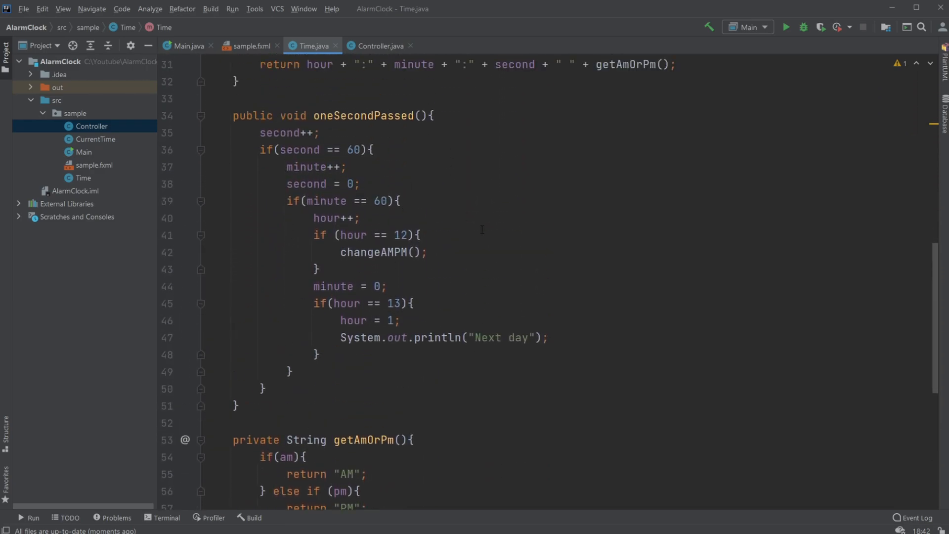
- Highlight the am and pm flags' false defaults in Time.java, then switch to Controller.java
{"action": "scroll", "scroll_direction": "down", "scroll_amount": 3}
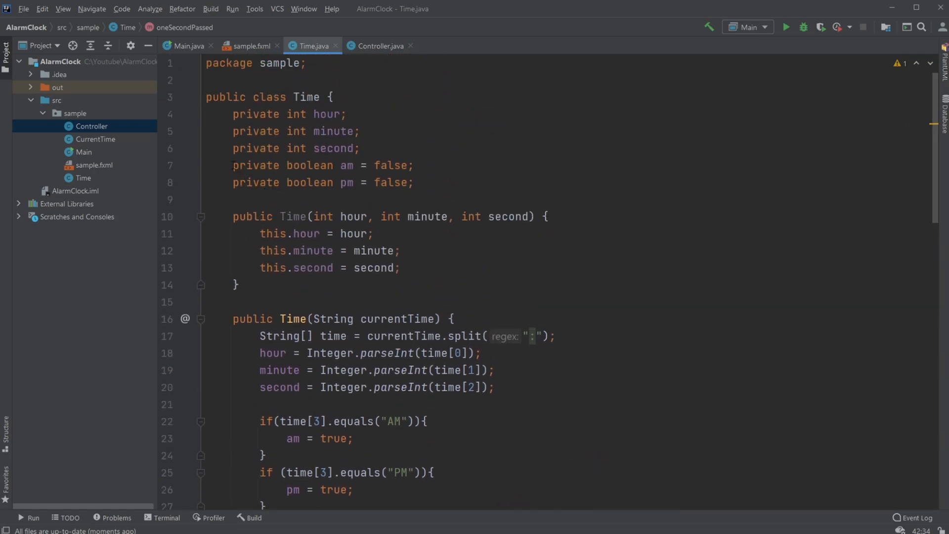
{"action": "left_click", "coordinate": [414, 182]}
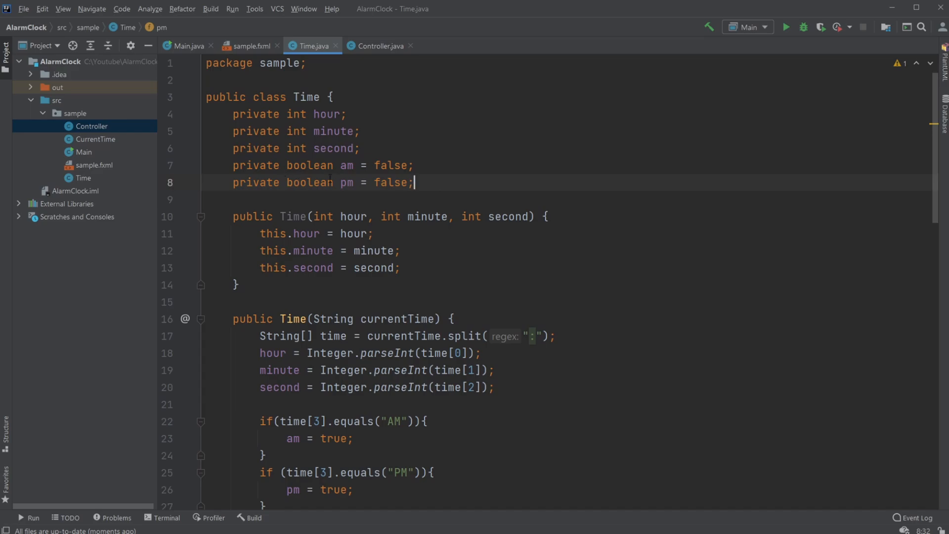
{"action": "double_click", "coordinate": [344, 182]}
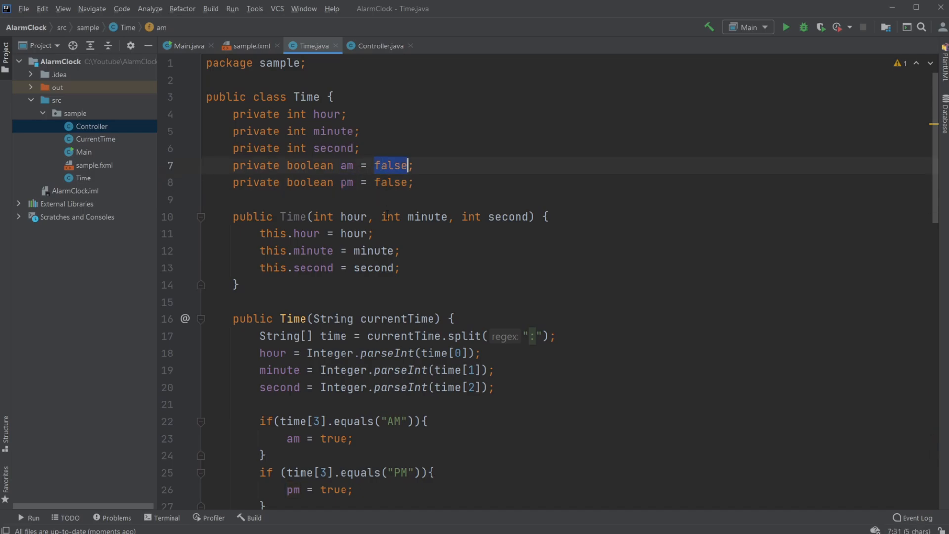
{"action": "left_click", "coordinate": [387, 182]}
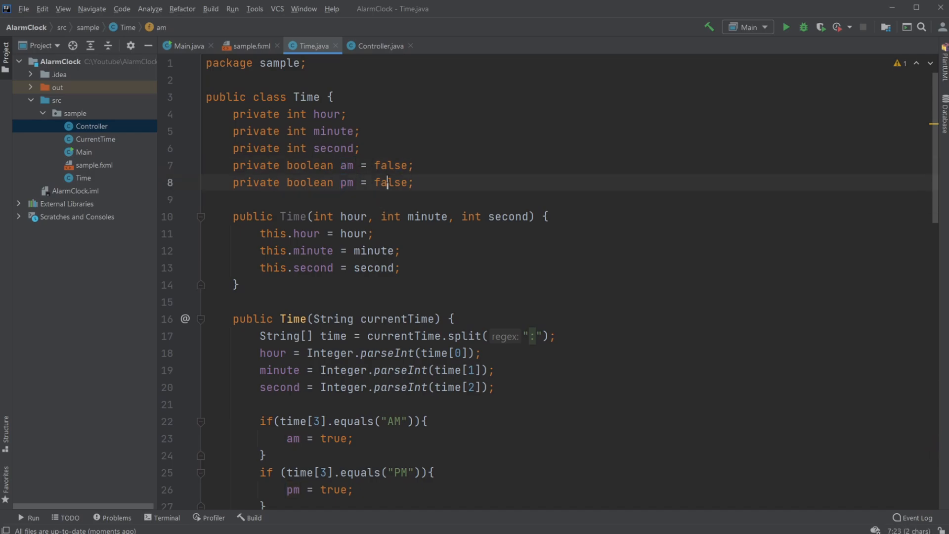
{"action": "double_click", "coordinate": [392, 165]}
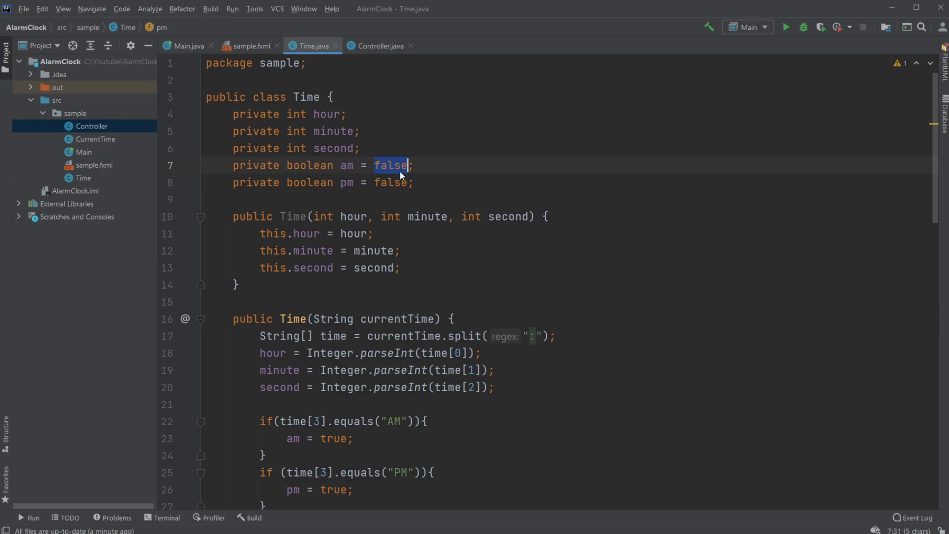
{"action": "scroll", "scroll_direction": "down", "scroll_amount": 3}
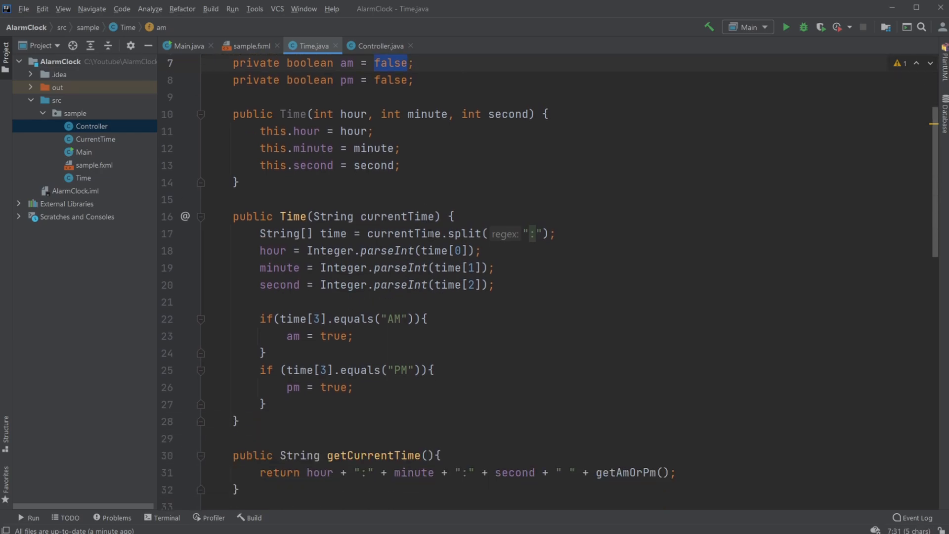
{"action": "left_click", "coordinate": [379, 46]}
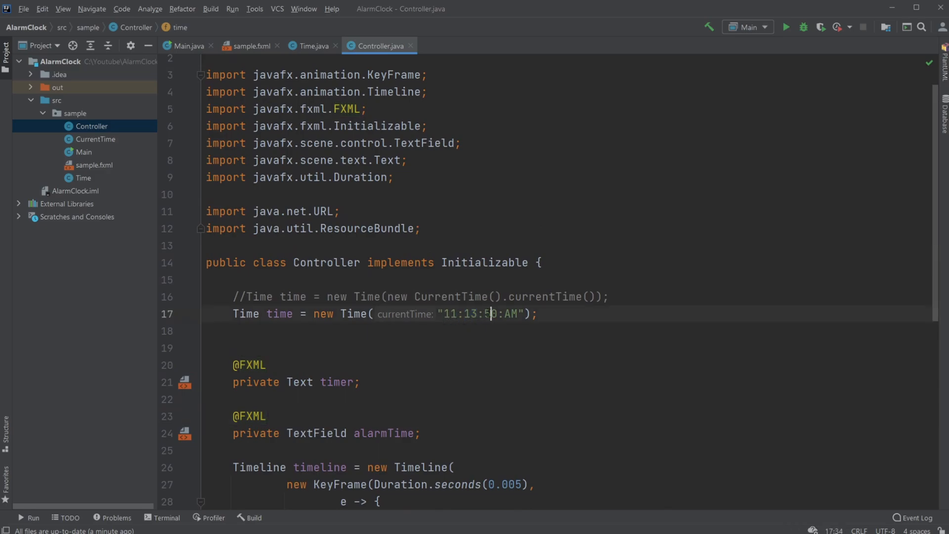
- Select the index 2 in time[2] in the Time constructor's parsing code
{"action": "double_click", "coordinate": [507, 313]}
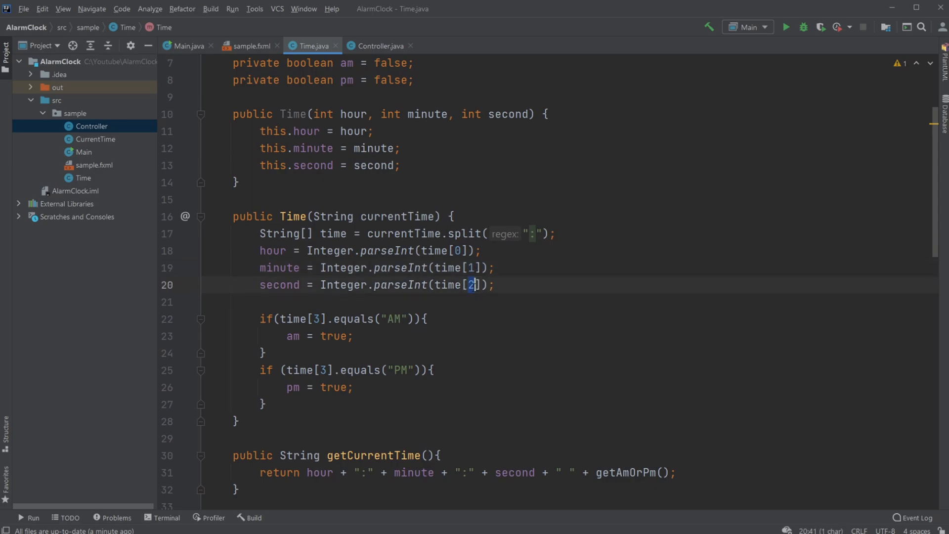
{"action": "left_click", "coordinate": [393, 318]}
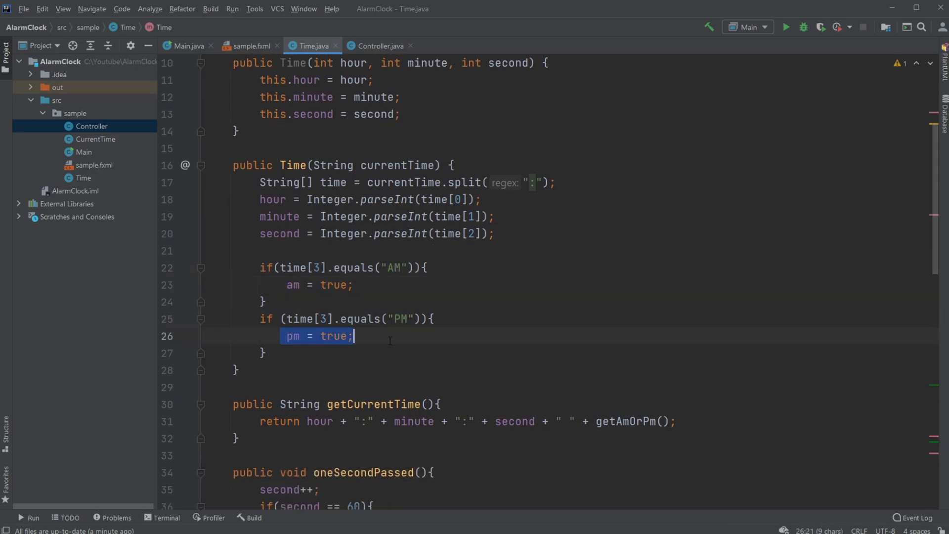
{"action": "scroll", "scroll_direction": "down", "scroll_amount": 3}
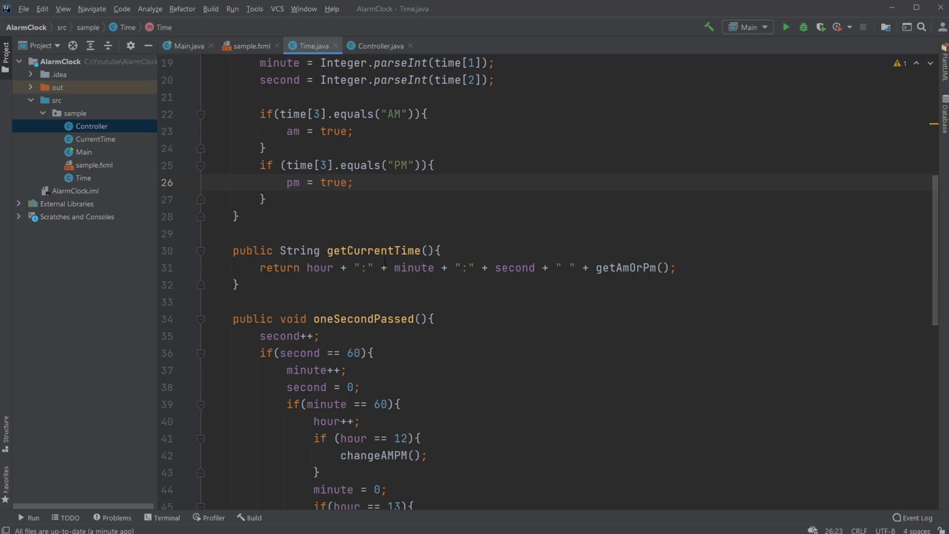
{"action": "double_click", "coordinate": [413, 268]}
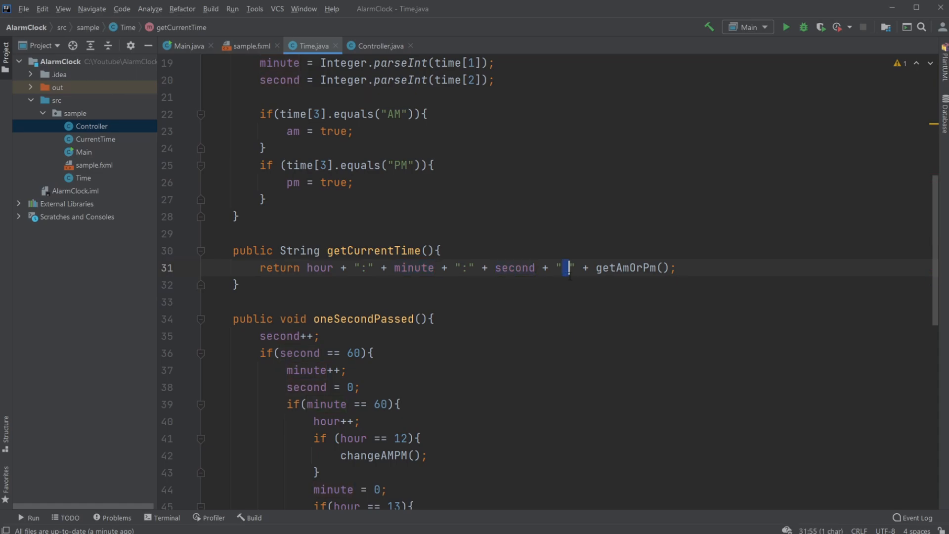
{"action": "double_click", "coordinate": [623, 267]}
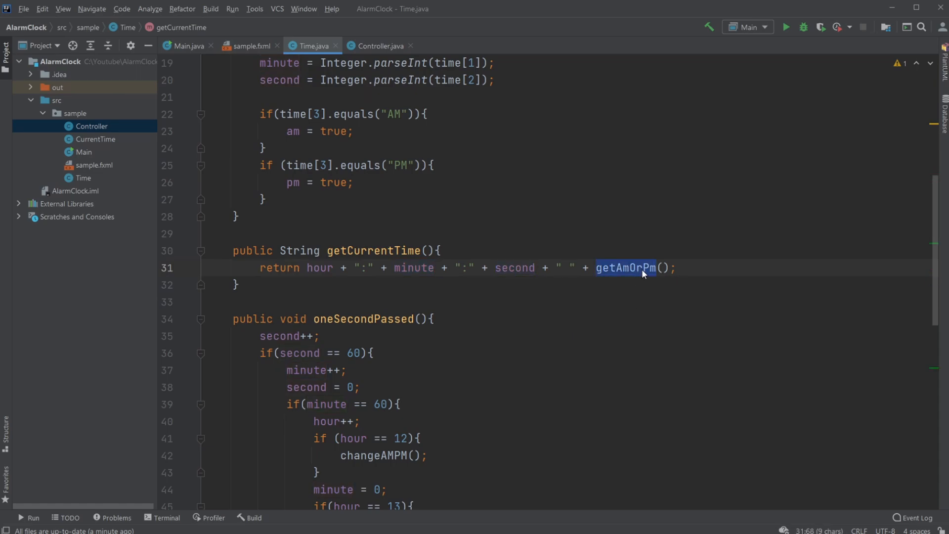
{"action": "scroll", "scroll_direction": "down", "scroll_amount": 3}
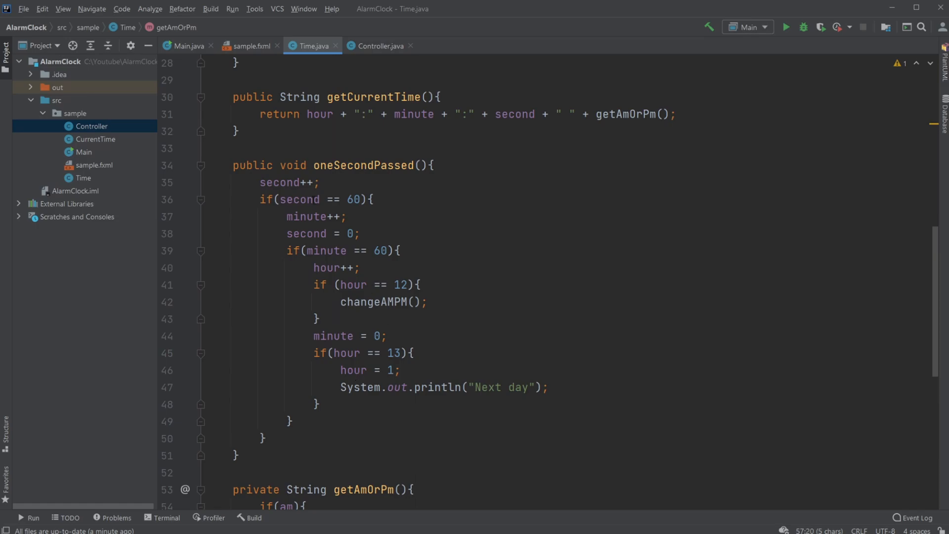
- Select the 12 in the hour == 12 noon check inside oneSecondPassed
{"action": "double_click", "coordinate": [308, 182]}
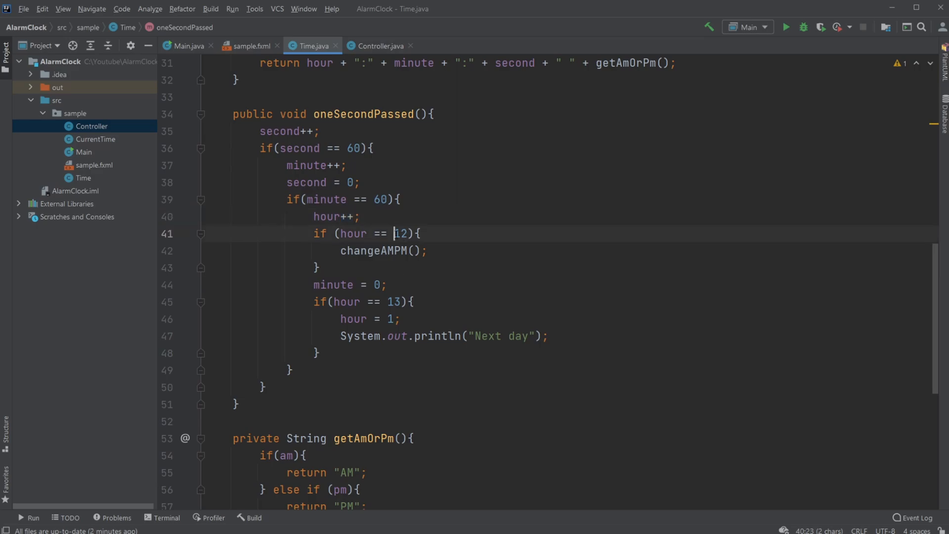
{"action": "double_click", "coordinate": [374, 250]}
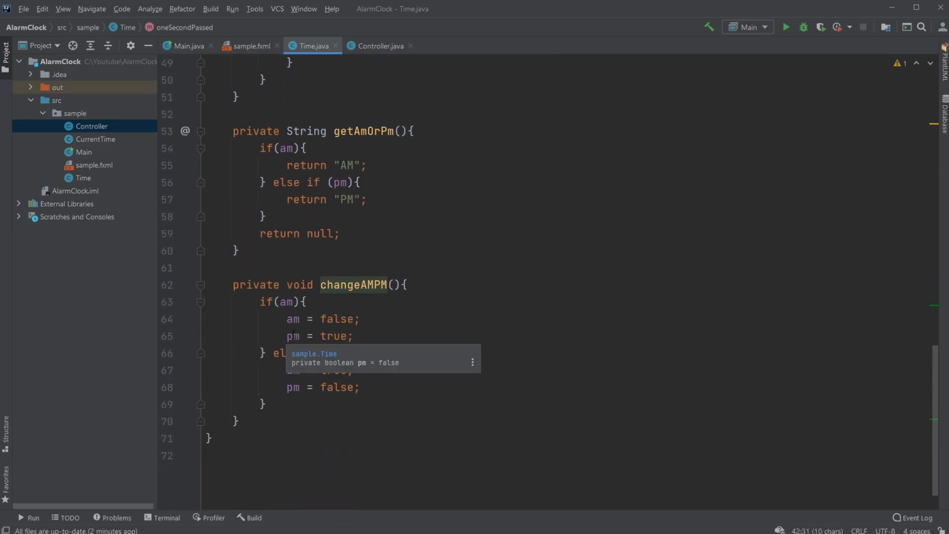
{"action": "left_click", "coordinate": [291, 302]}
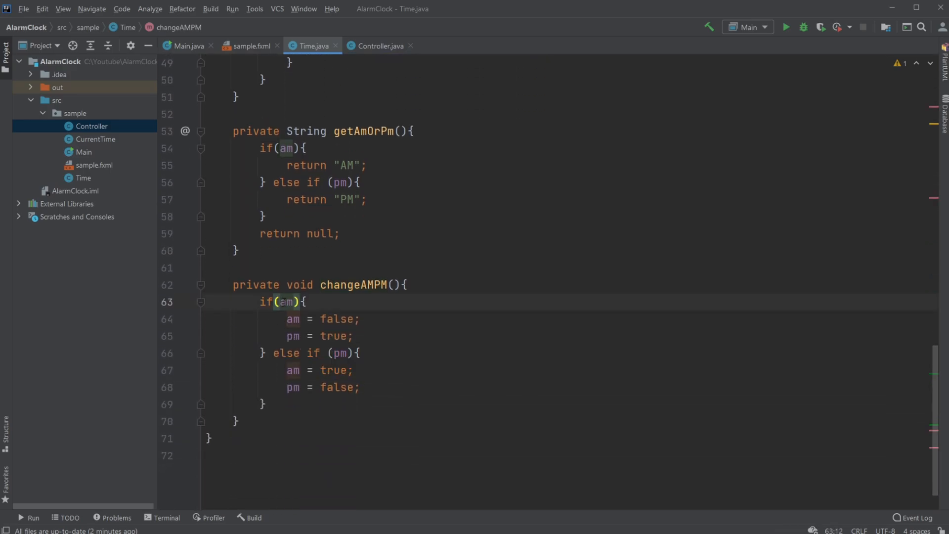
{"action": "double_click", "coordinate": [337, 319]}
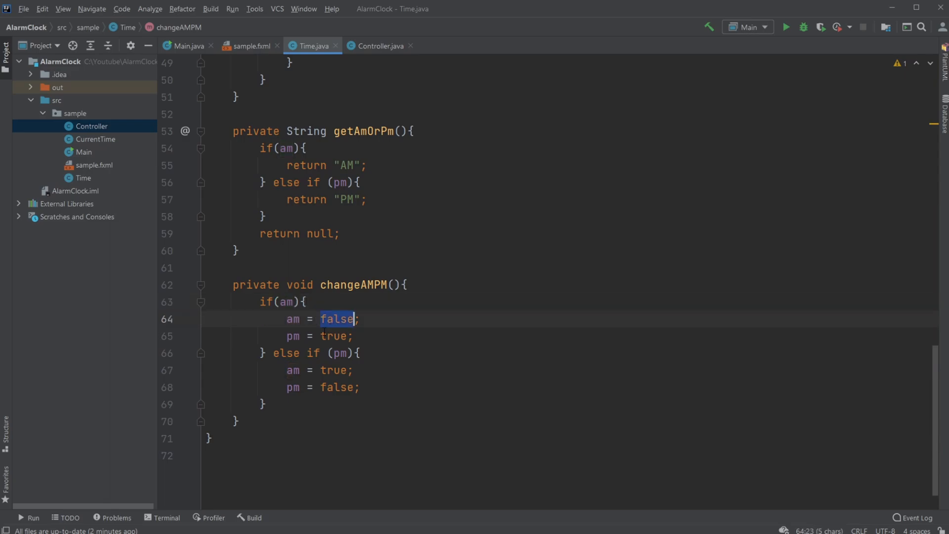
{"action": "double_click", "coordinate": [334, 336]}
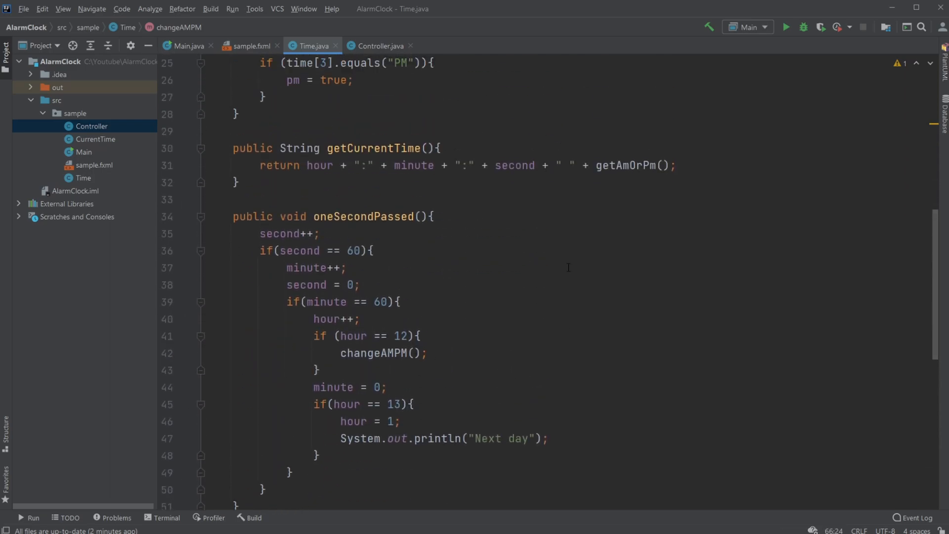
{"action": "scroll", "scroll_direction": "down", "scroll_amount": 3}
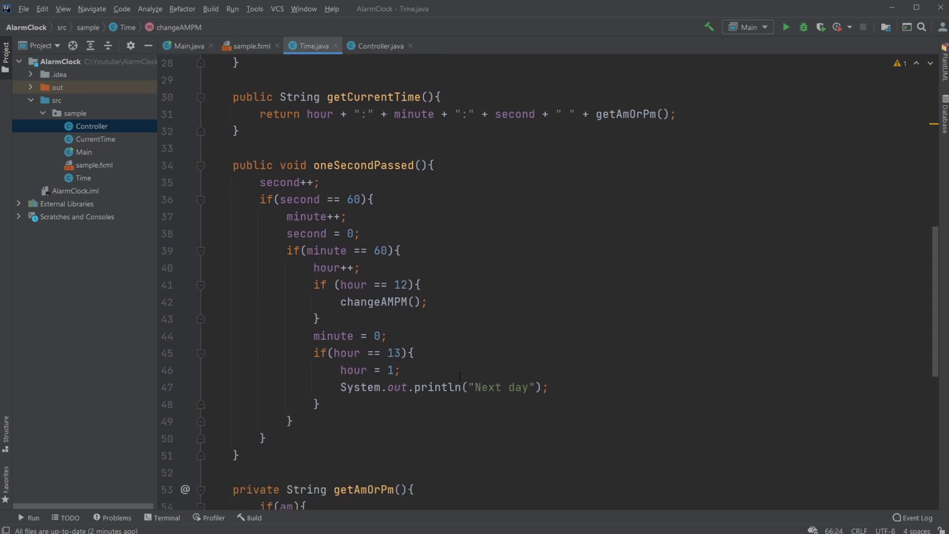
{"action": "double_click", "coordinate": [394, 353]}
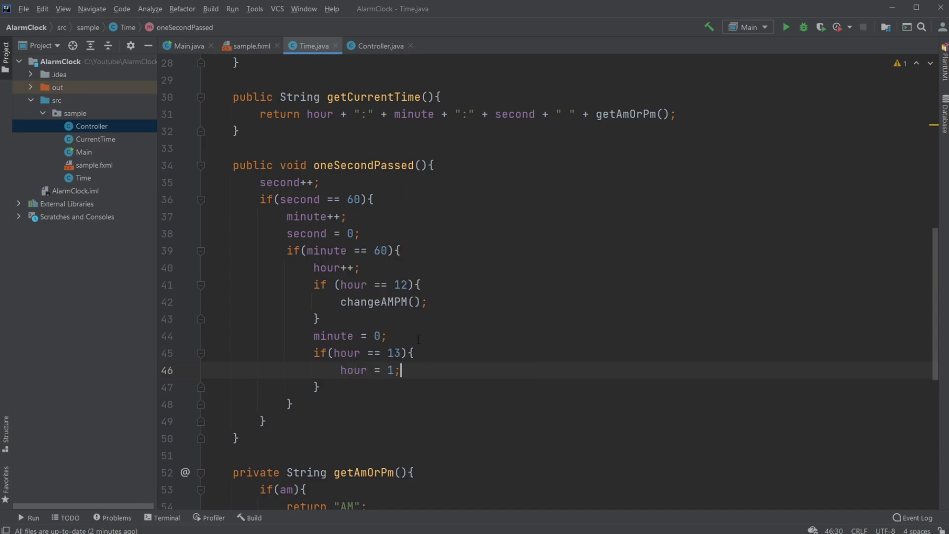
- Select the 13 in the hour rollover check and review the trimmed block
{"action": "double_click", "coordinate": [393, 353]}
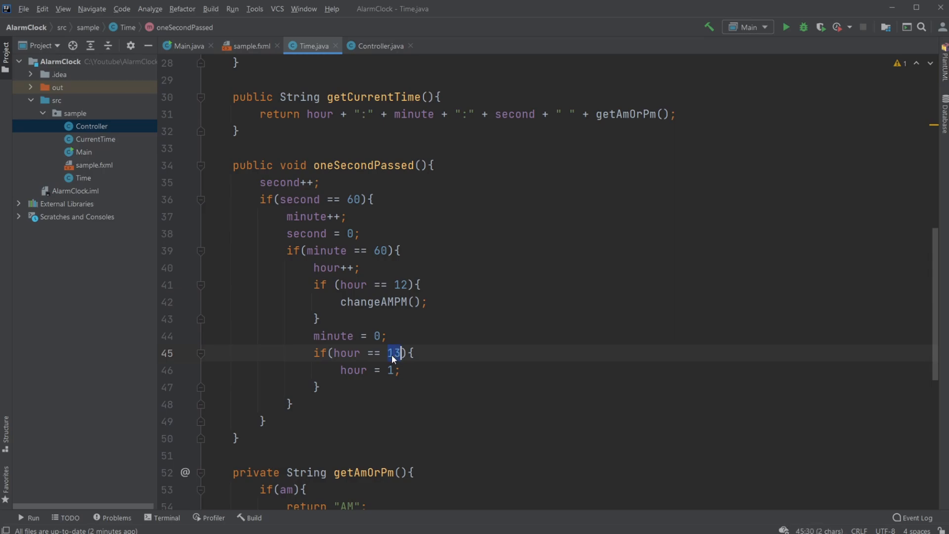
{"action": "left_click", "coordinate": [391, 370]}
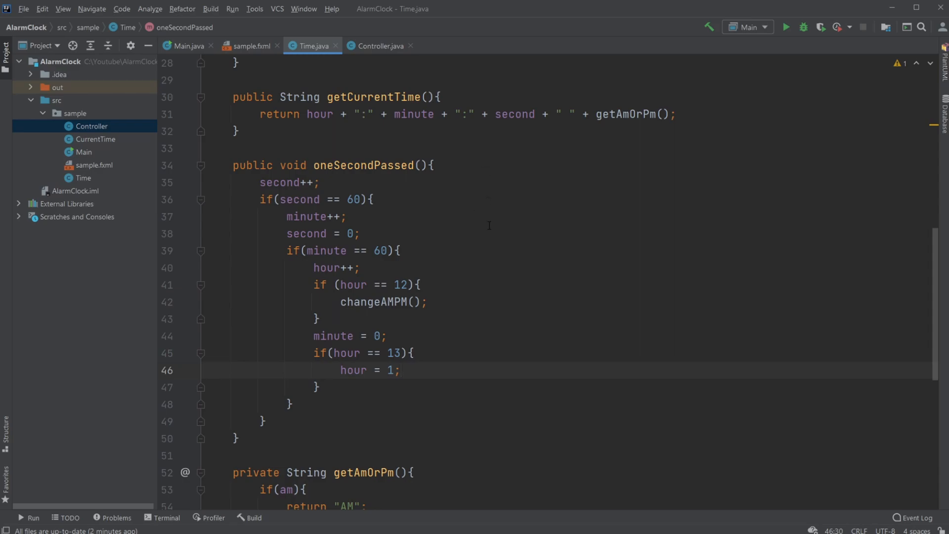
{"action": "mouse_move", "coordinate": [558, 170]}
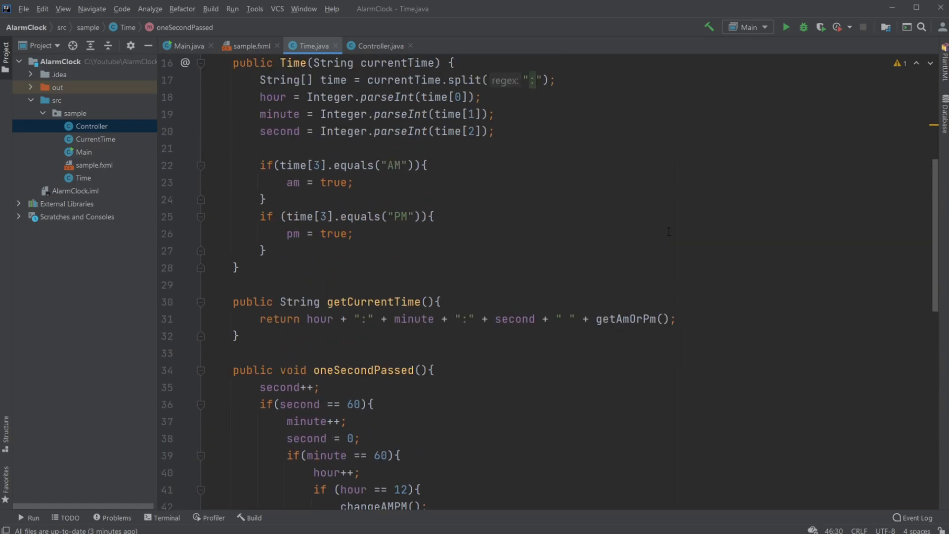
{"action": "scroll", "scroll_direction": "down", "scroll_amount": 3}
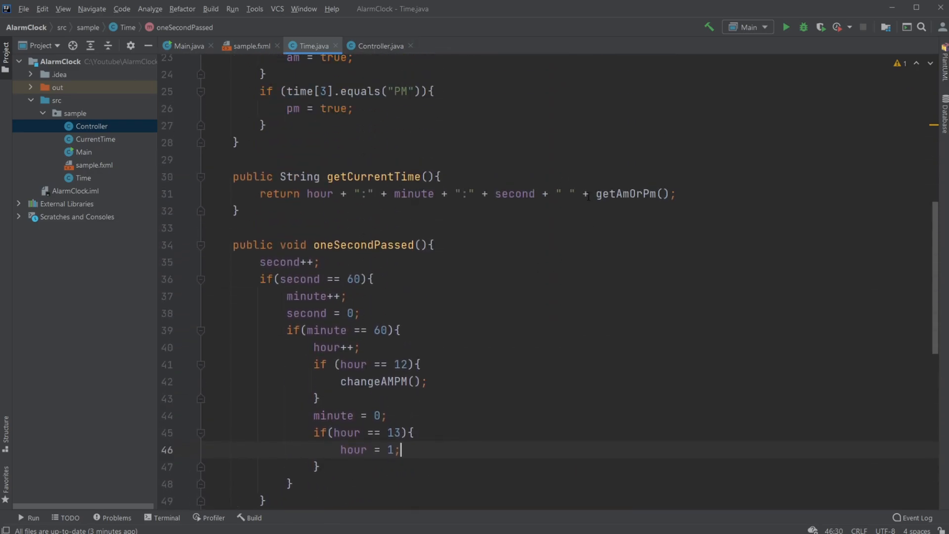
- Switch to Controller.java and scroll down to the timeline's alarm check
{"action": "left_click", "coordinate": [380, 46]}
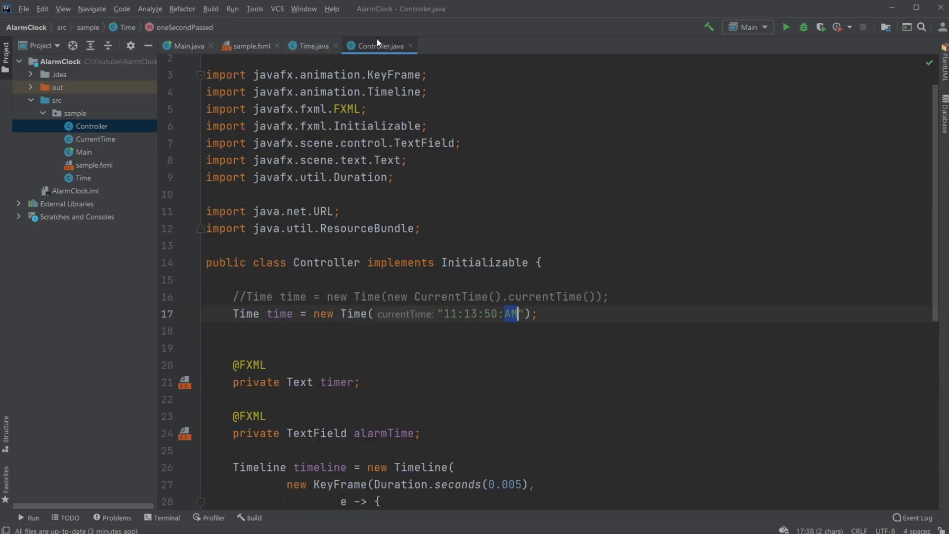
{"action": "scroll", "scroll_direction": "down", "scroll_amount": 3}
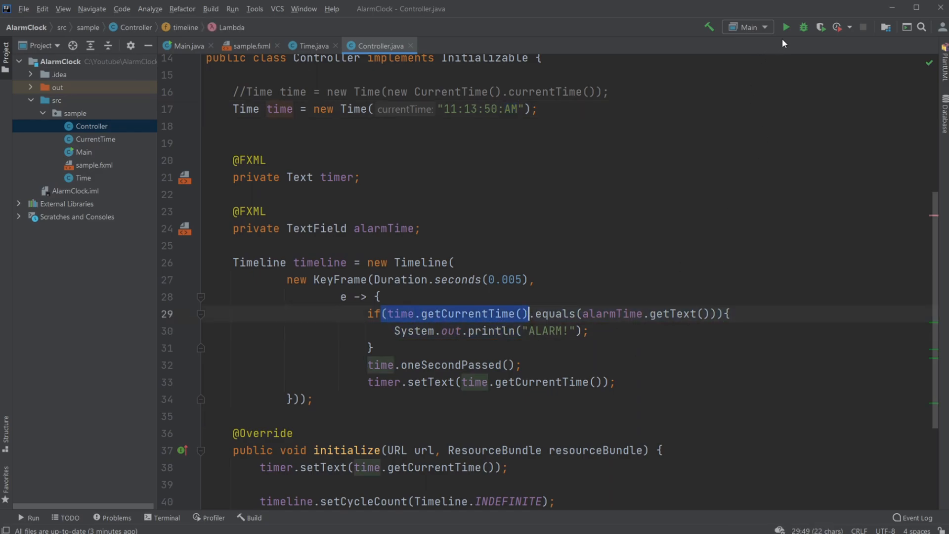
- Run Main and start typing '12:' into the alarm field
{"action": "left_click", "coordinate": [785, 27]}
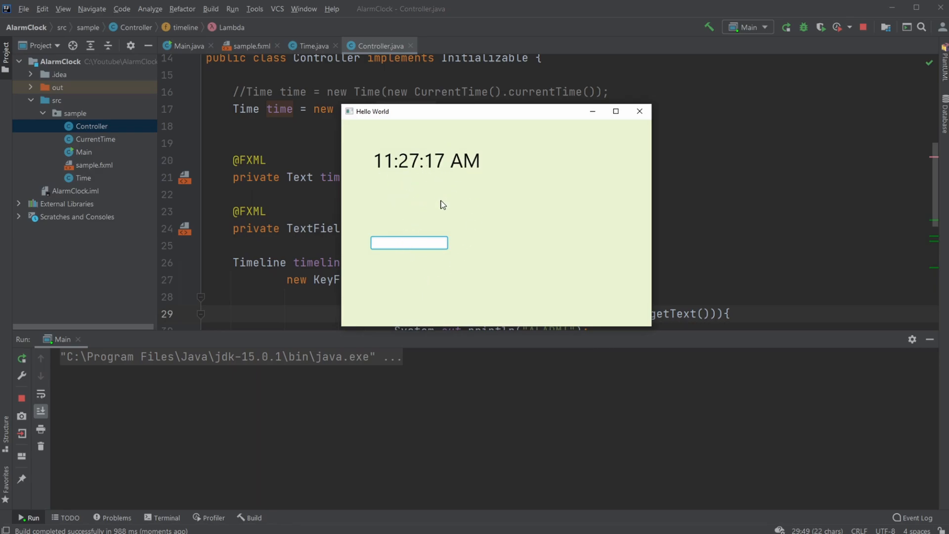
{"action": "mouse_move", "coordinate": [382, 196]}
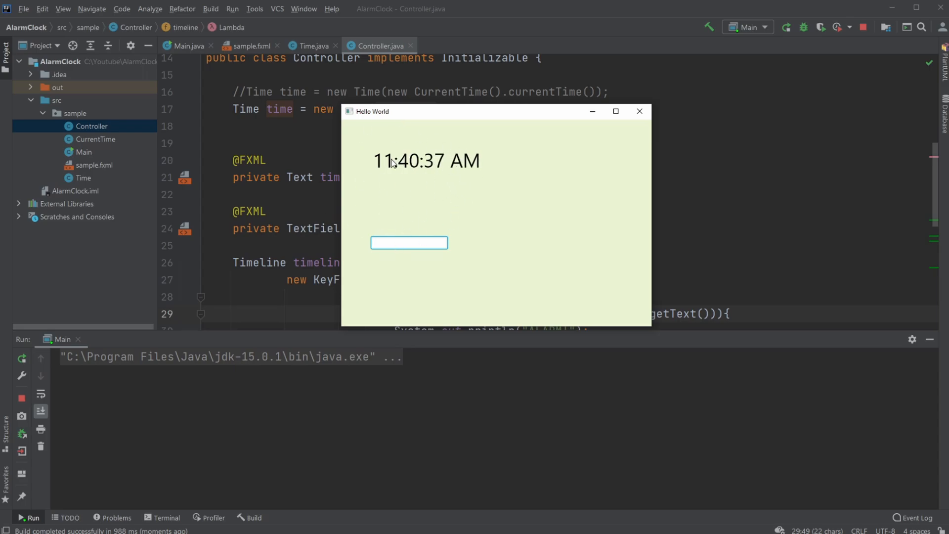
{"action": "mouse_move", "coordinate": [428, 227]}
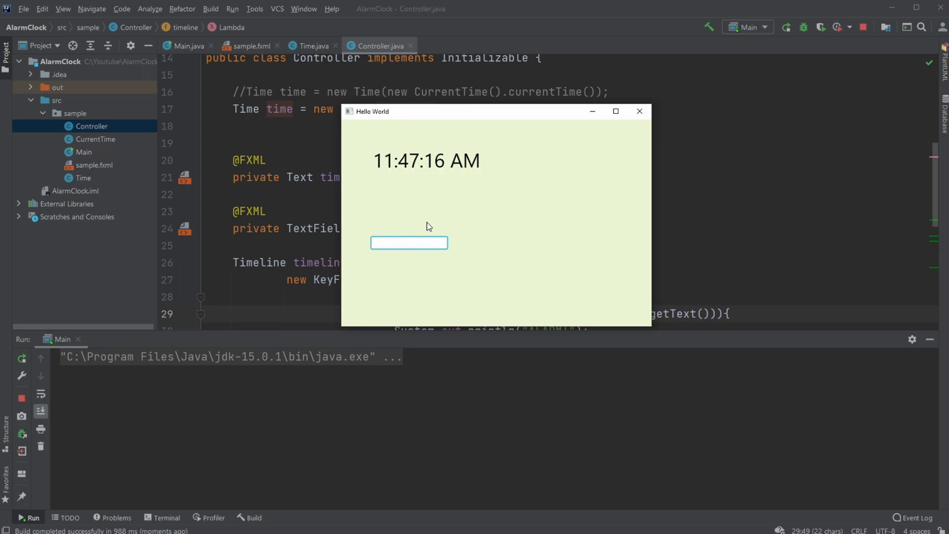
{"action": "type", "text": "1"}
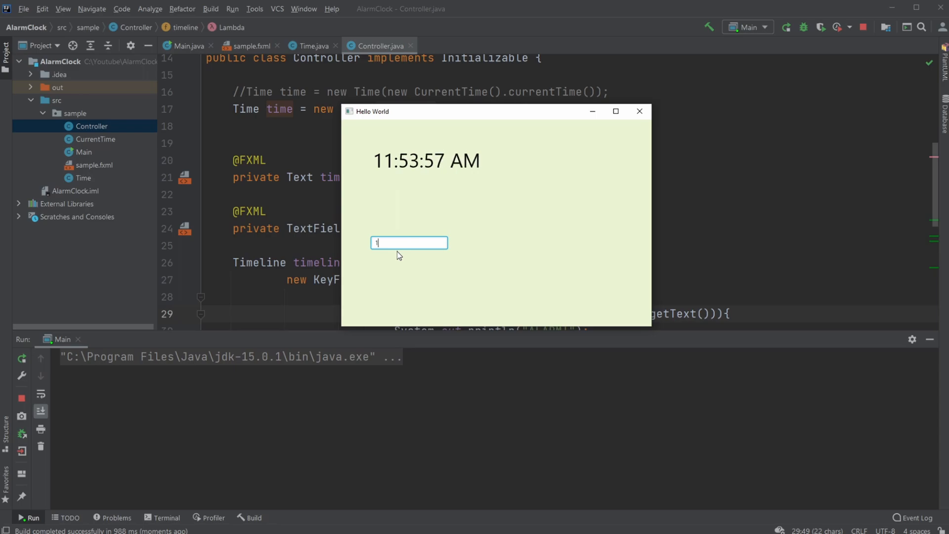
{"action": "type", "text": "2:"}
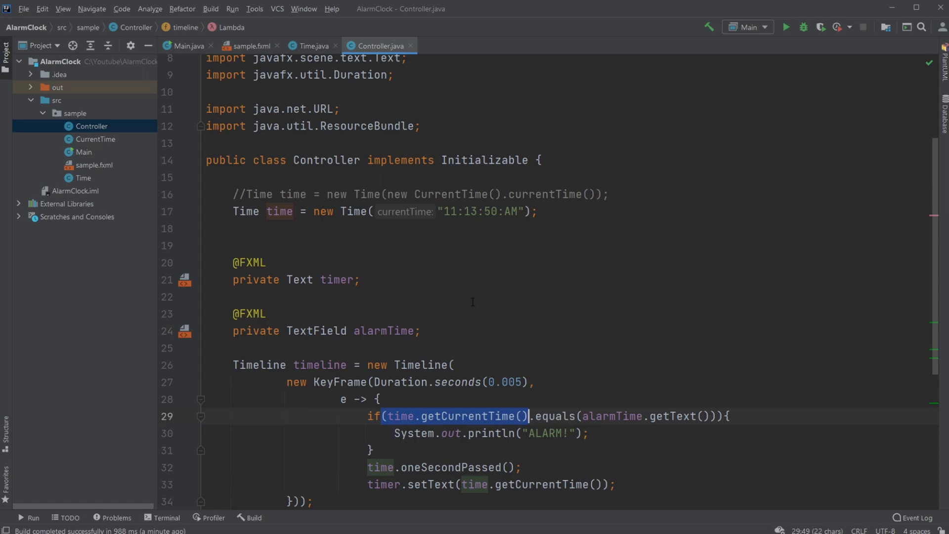
{"action": "scroll", "scroll_direction": "down", "scroll_amount": 3}
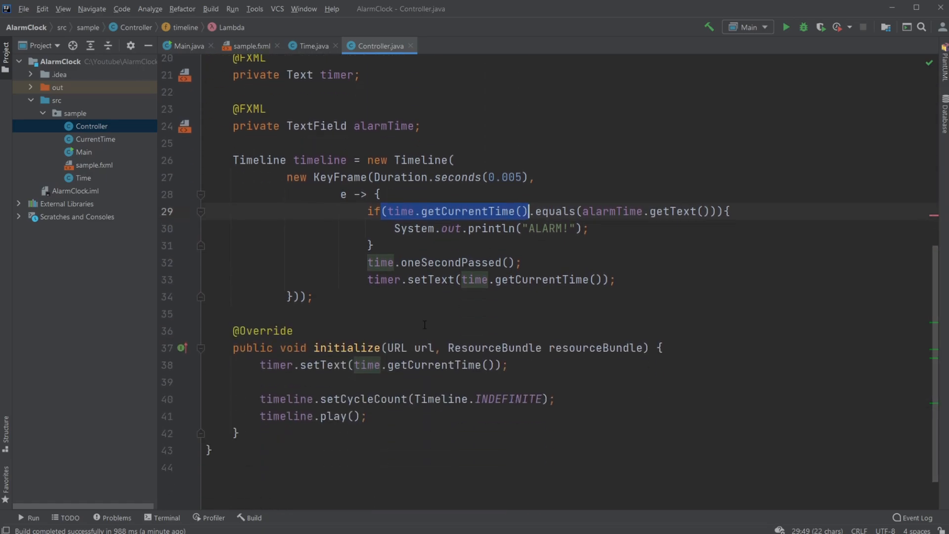